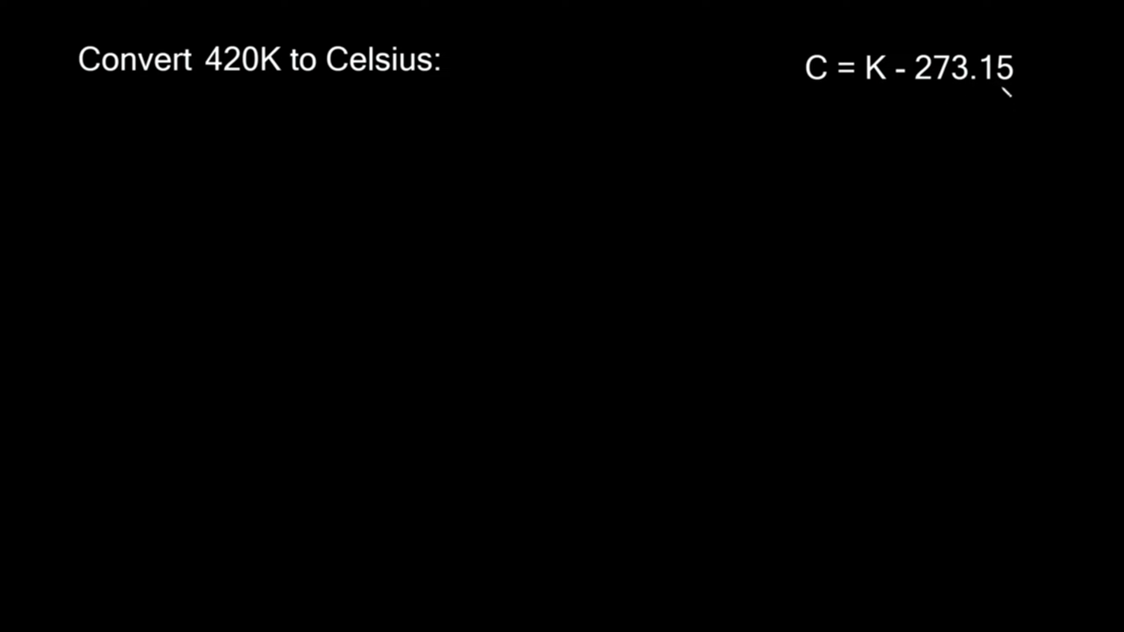
mouse_move(946, 96)
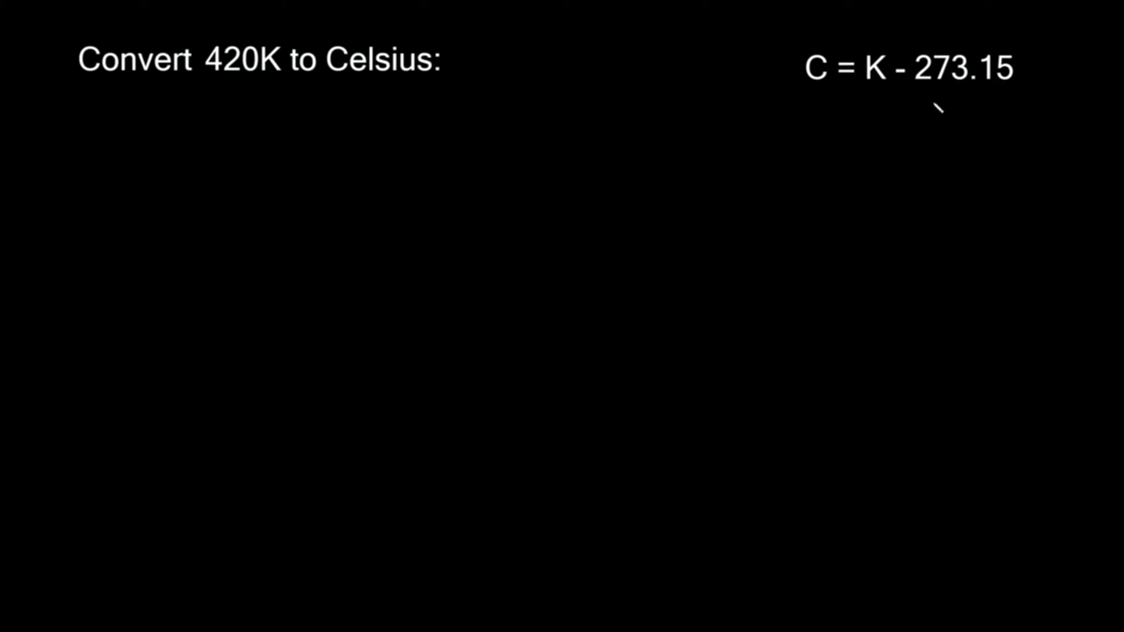
Handwrite 273 under the formula and begin the C = K − 273.15 line mid-board.
text(273)
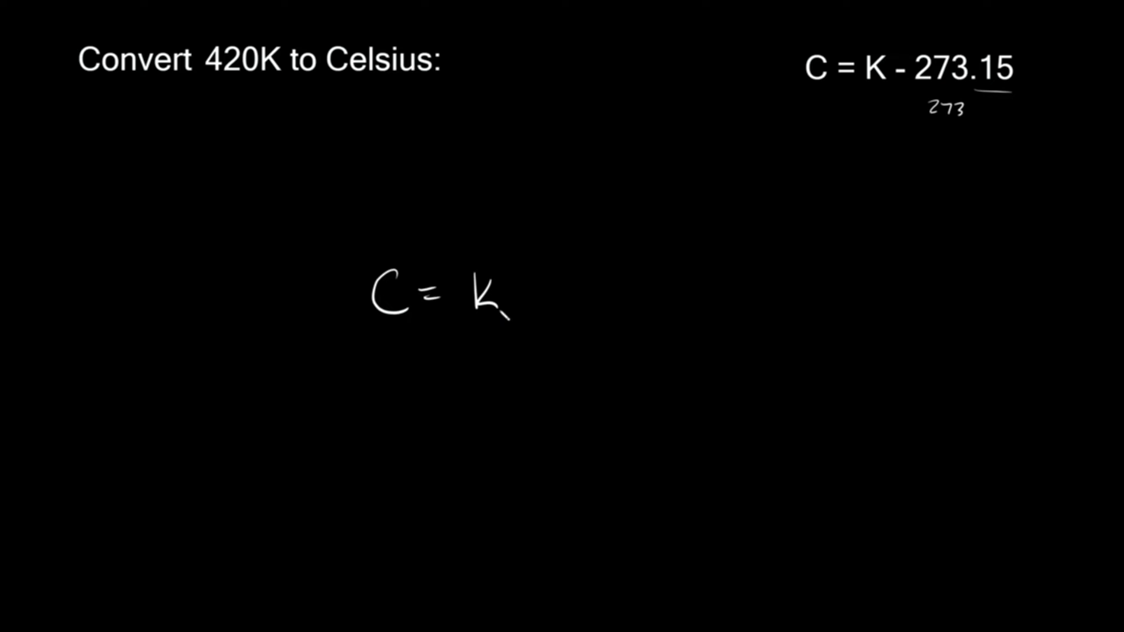
text(-272)
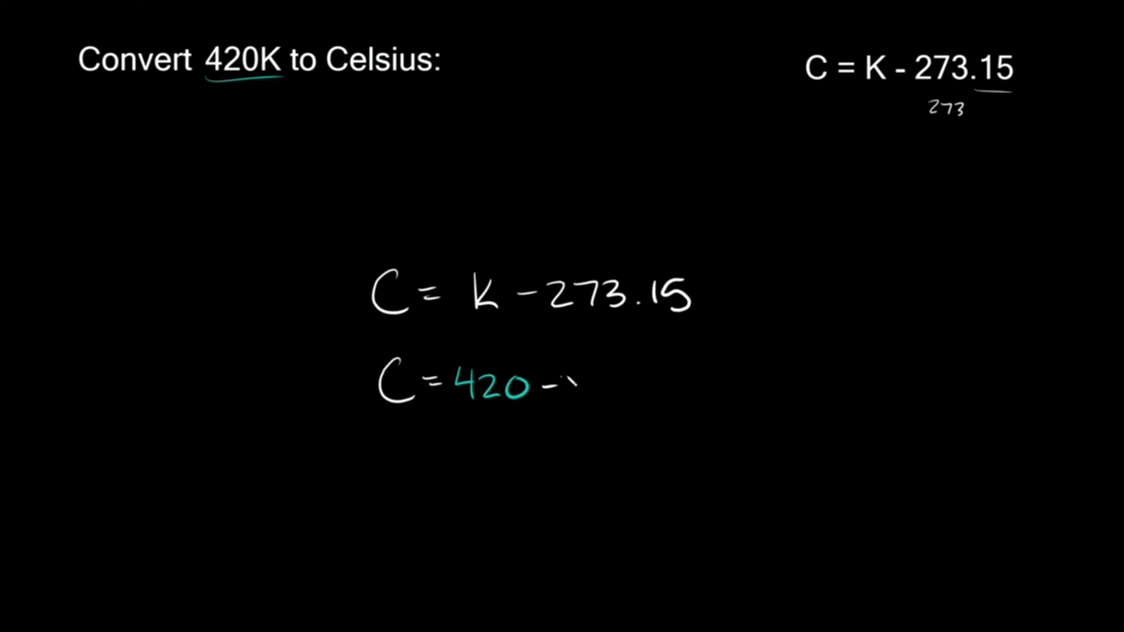
Write C = 420 − 273.15 = 146.85 °C and underline the 146.85 °C answer.
text(273.15)
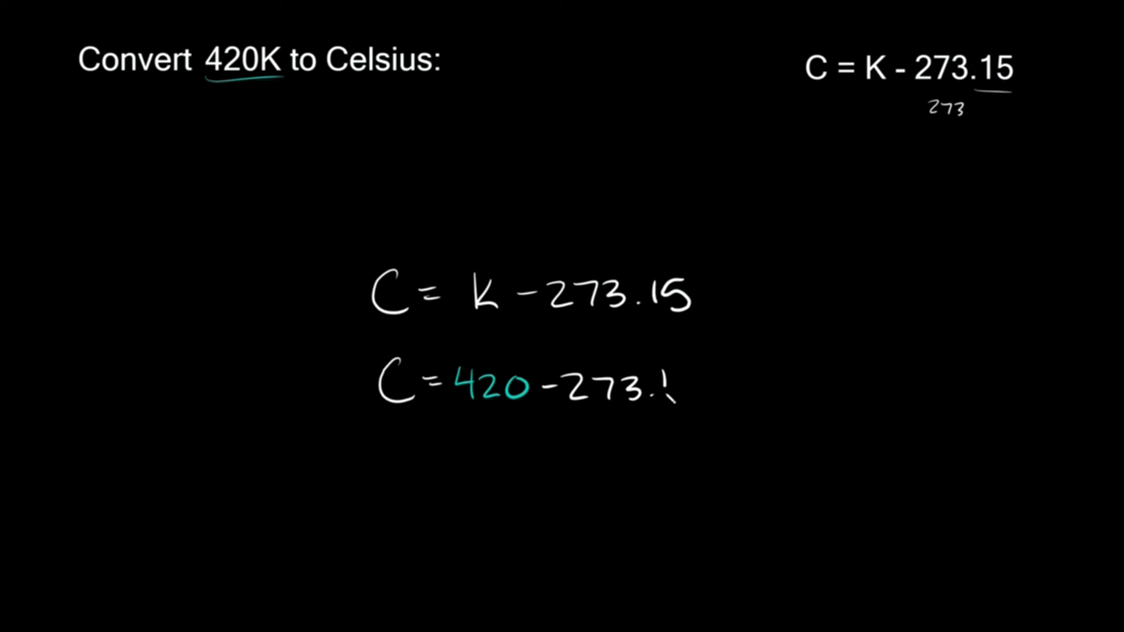
text(15 =)
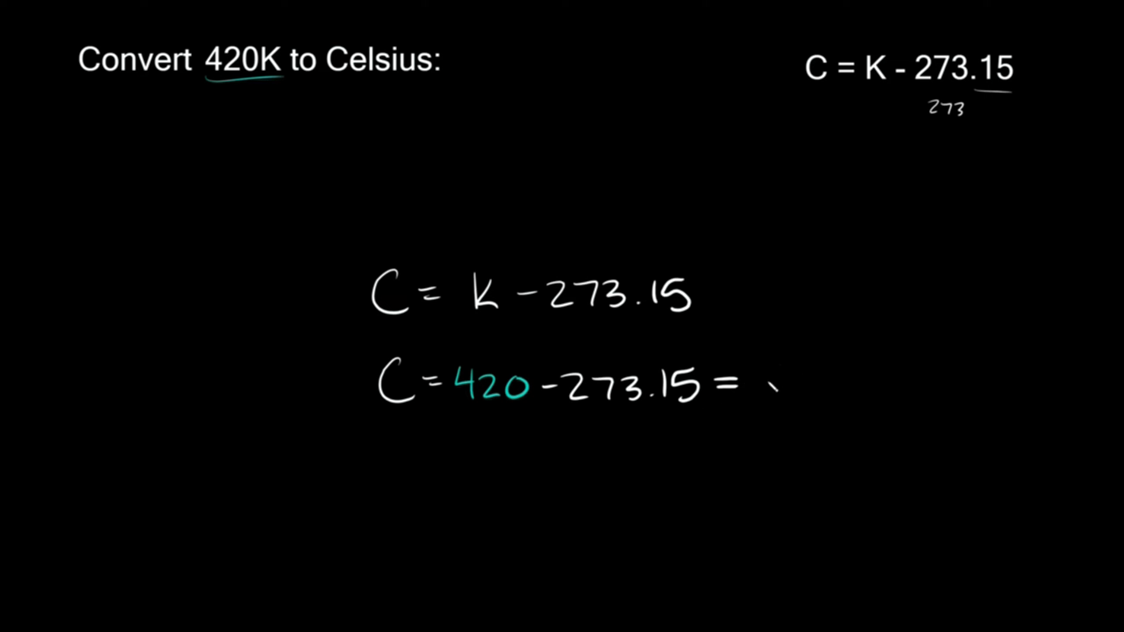
text(146.85°C)
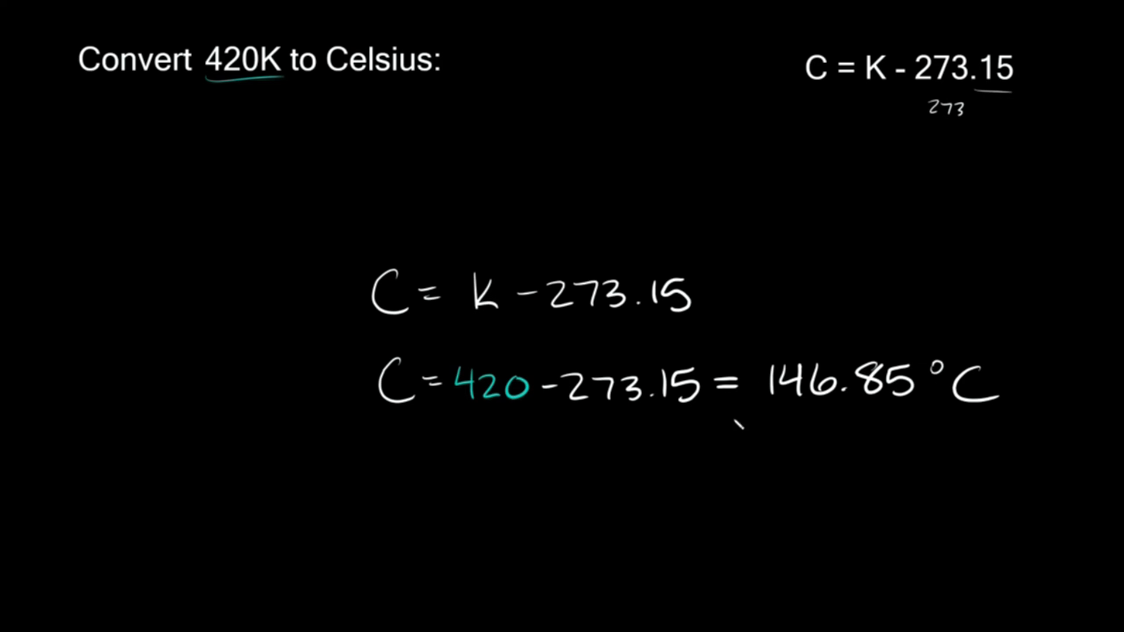
drag(738, 426, 1025, 427)
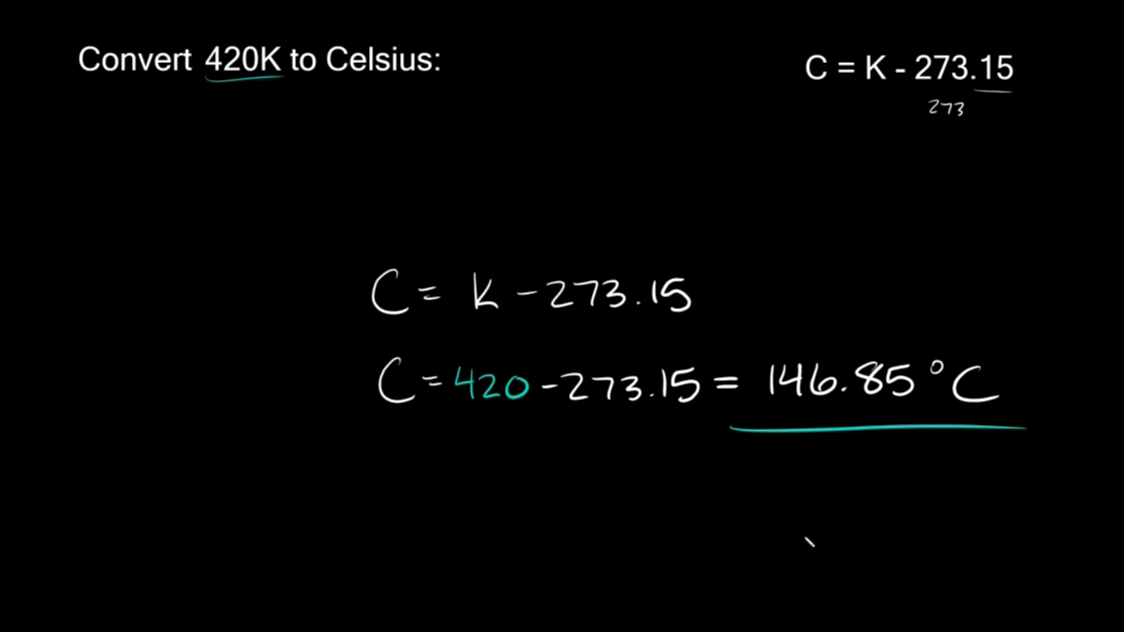